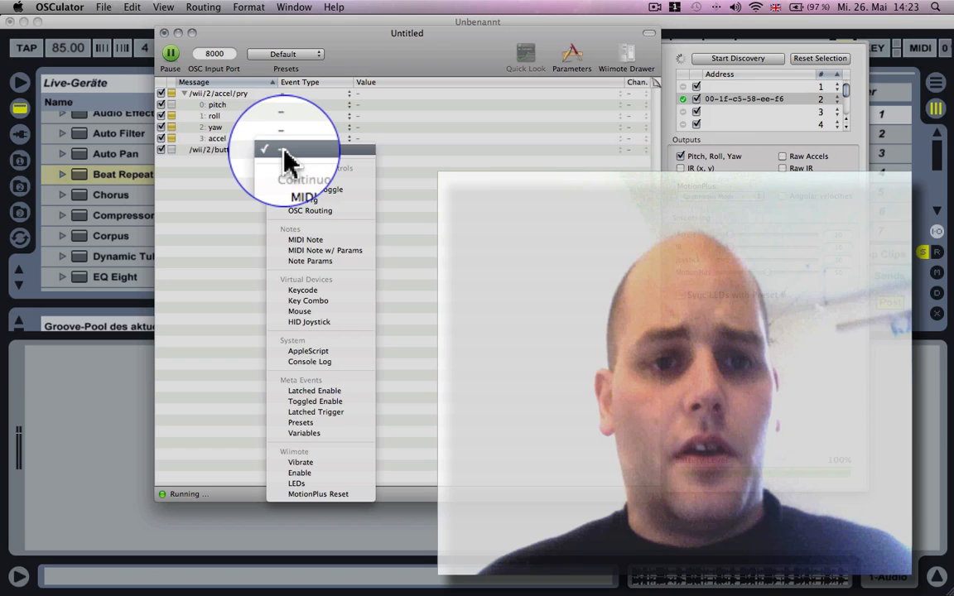
# Step: Map the /wii/2/button/B message to a MIDI Note event on C-2
pyautogui.click(215, 149)
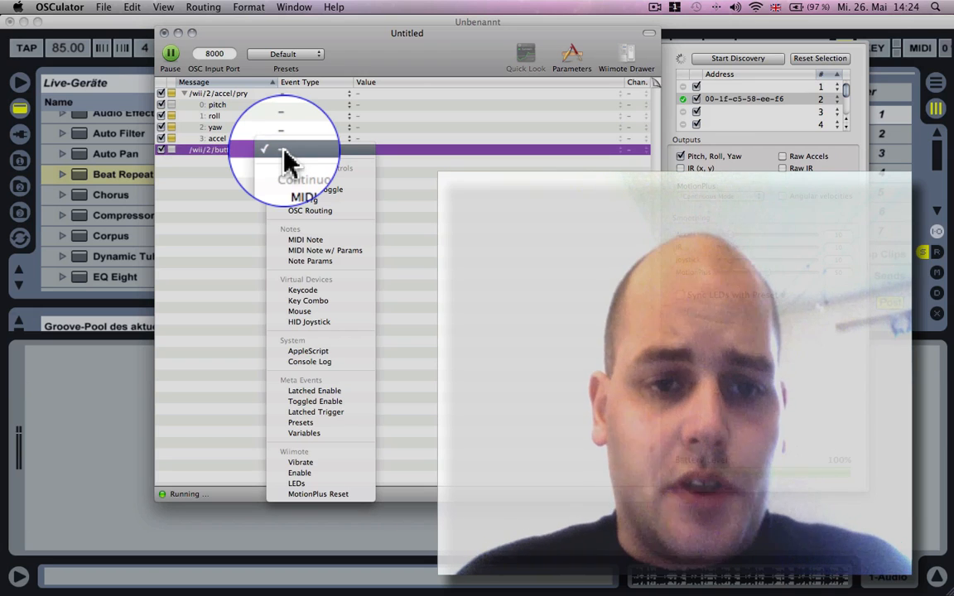
pyautogui.click(298, 158)
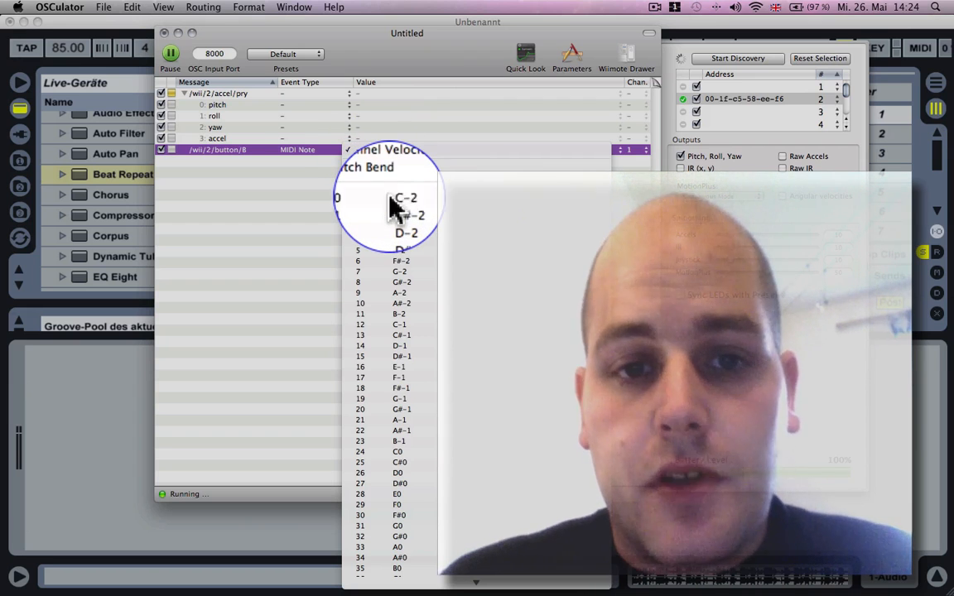
pyautogui.click(405, 197)
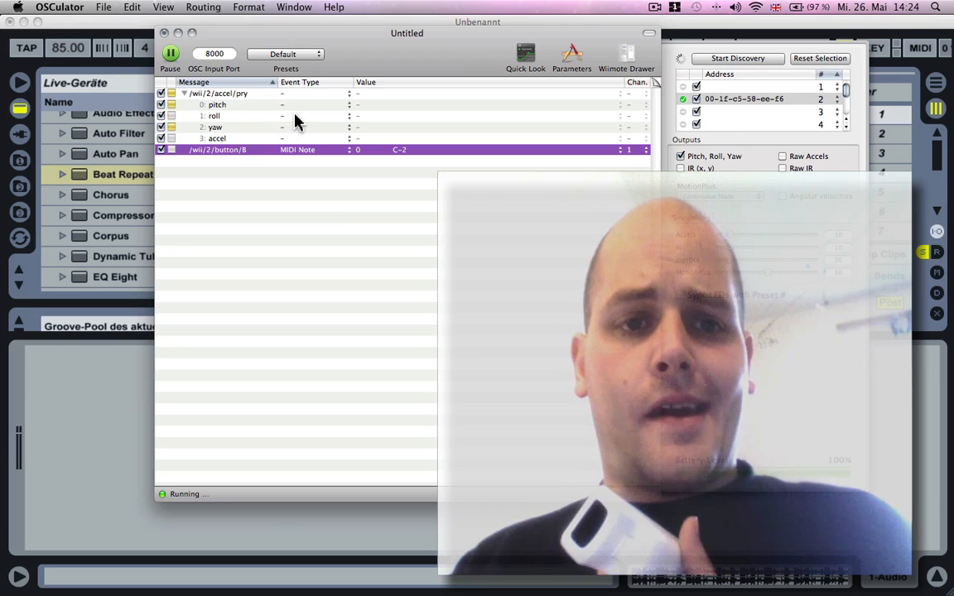
# Step: Map the Wii roll message to a MIDI CC event on controller 0
pyautogui.click(315, 116)
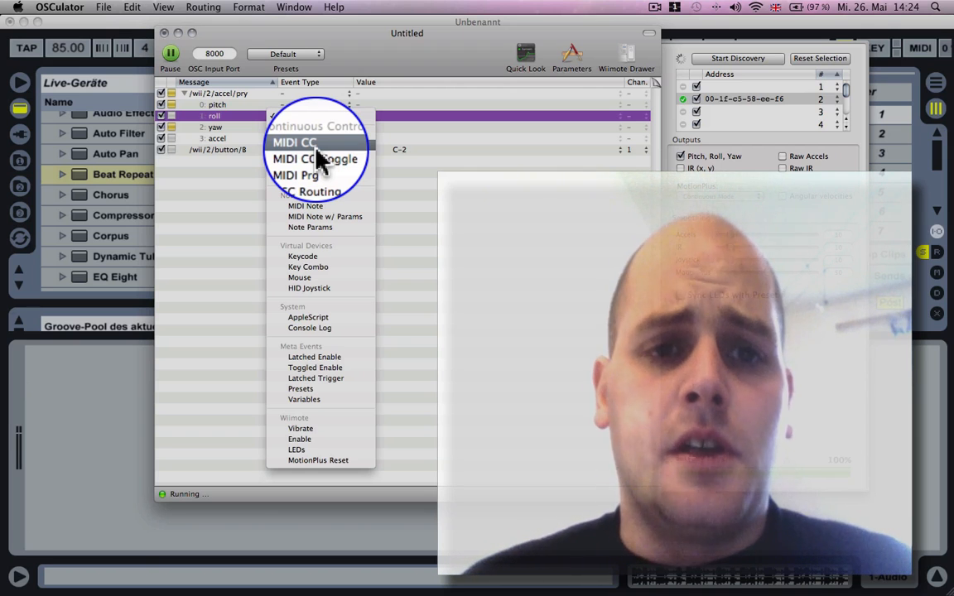
pyautogui.click(294, 142)
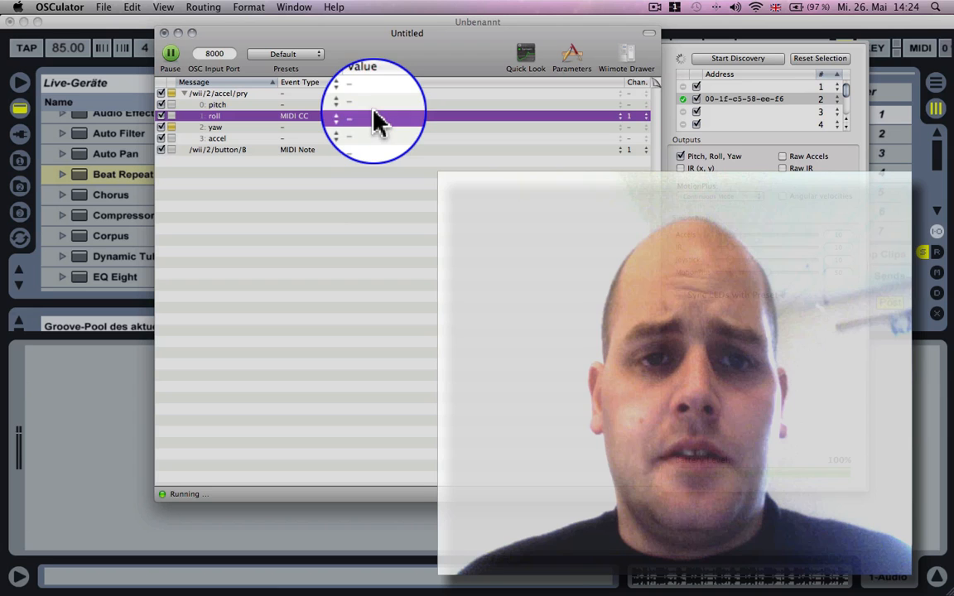
pyautogui.click(381, 116)
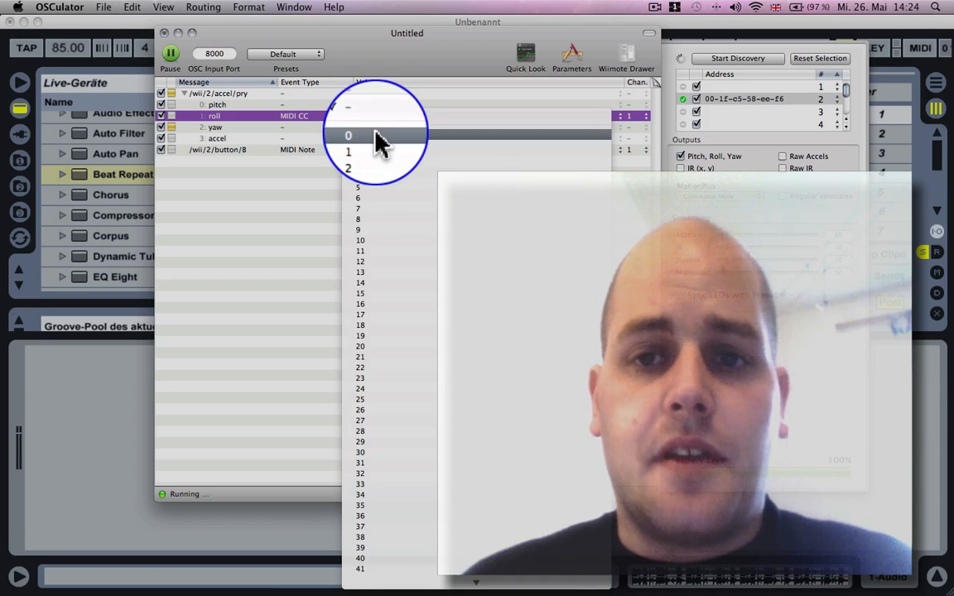
pyautogui.click(348, 136)
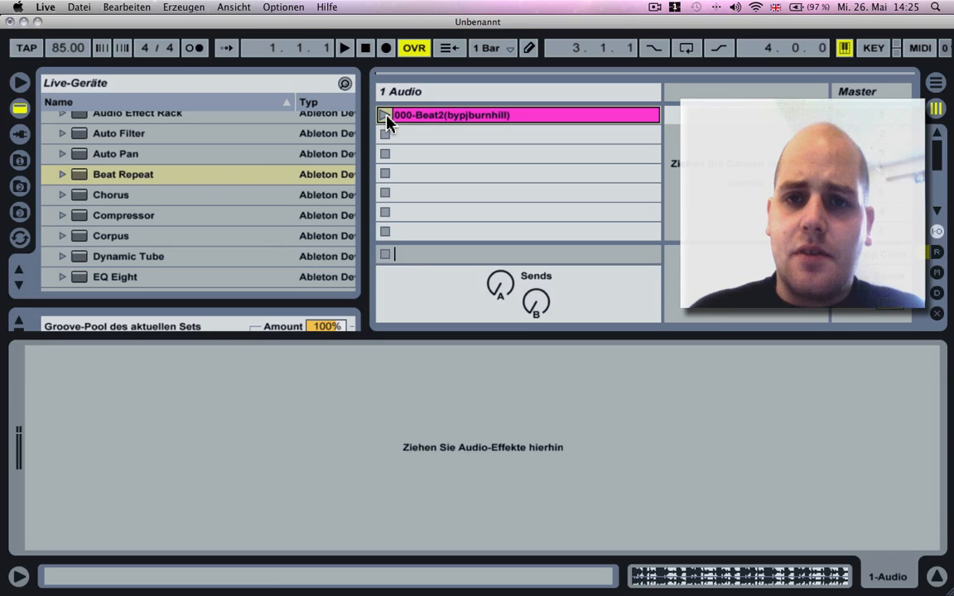
# Step: Launch the Beat2 clip in the 1 Audio track's first slot
pyautogui.click(384, 116)
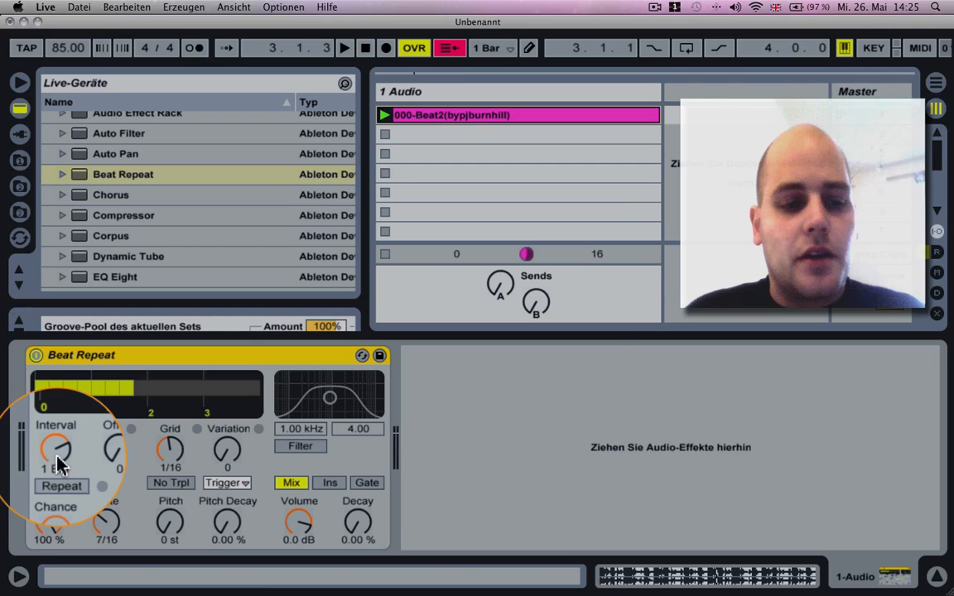
# Step: Set Beat Repeat's Interval to 1 Bar and exclude triplet grids with No Trpl
pyautogui.moveTo(58, 451); pyautogui.dragTo(58, 431)
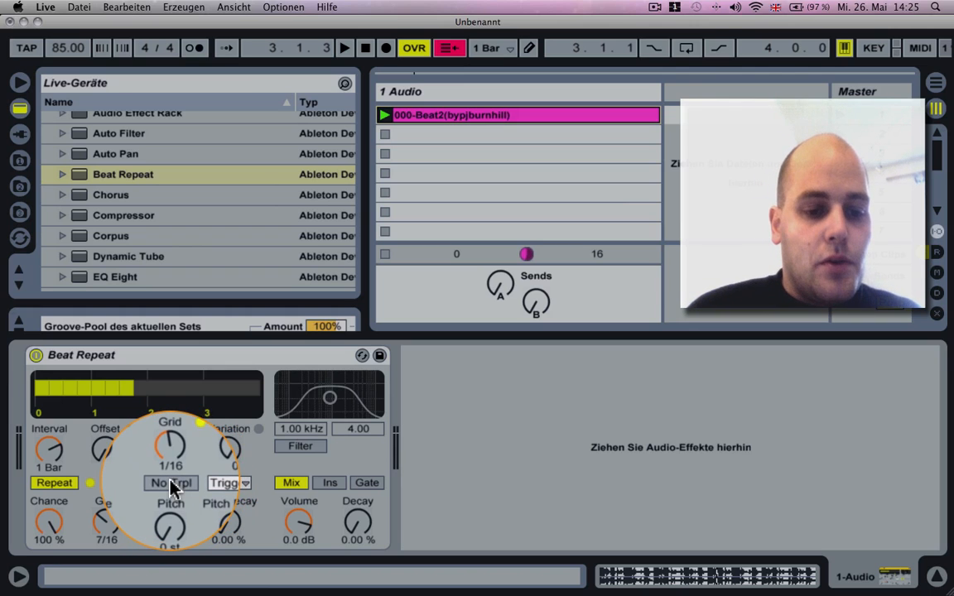
pyautogui.click(169, 484)
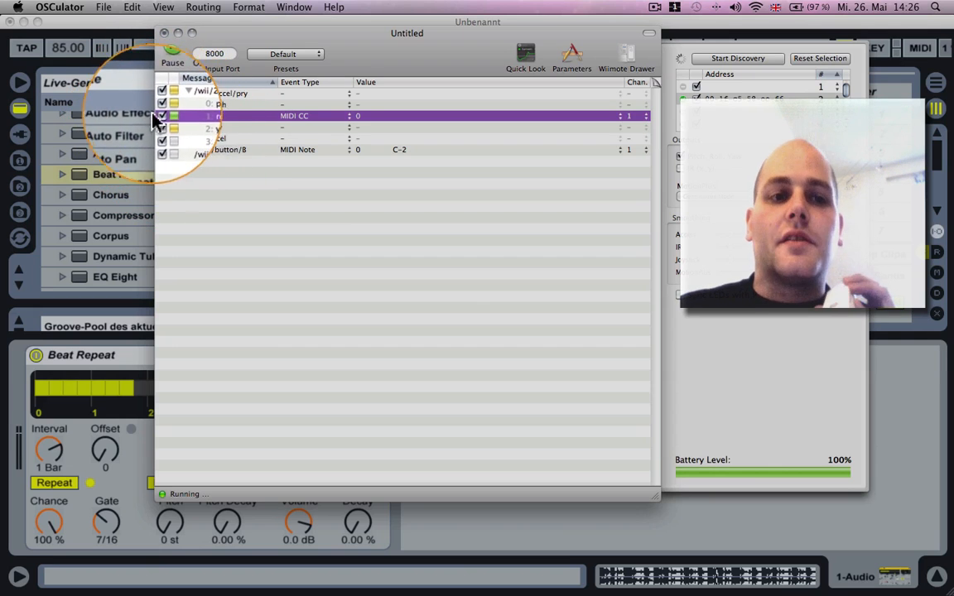
# Step: Toggle a row's checkbox in OSCulator's message list
pyautogui.click(169, 53)
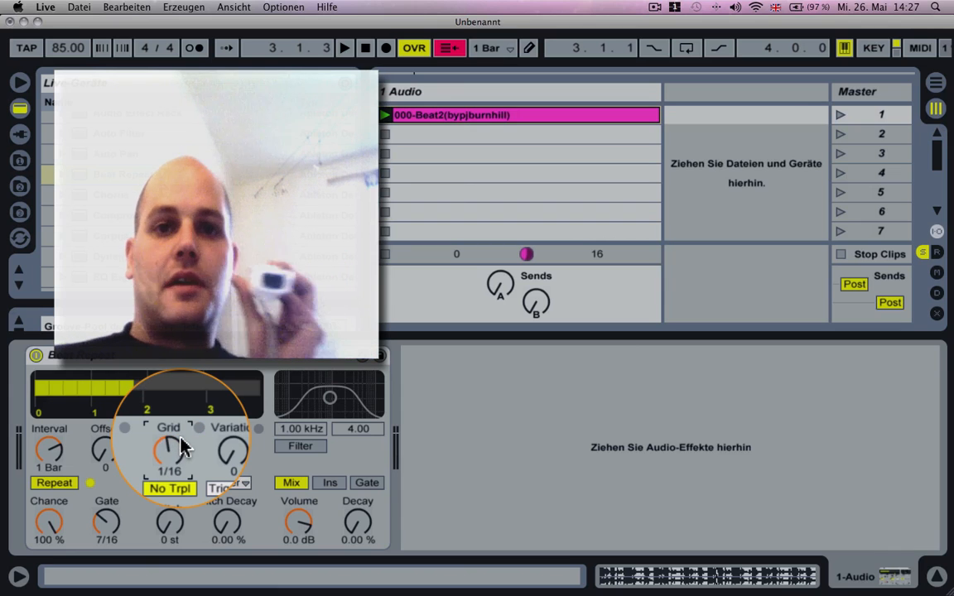
# Step: Sweep Beat Repeat's Grid knob via Wii roll, leaving it at 1/16
pyautogui.moveTo(169, 450); pyautogui.dragTo(174, 422)
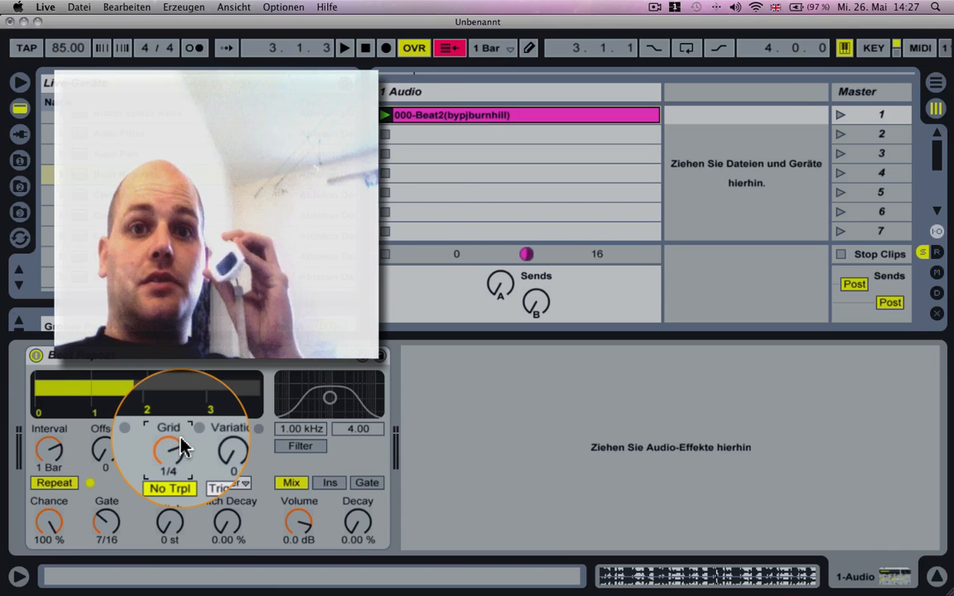
pyautogui.moveTo(169, 451); pyautogui.dragTo(169, 431)
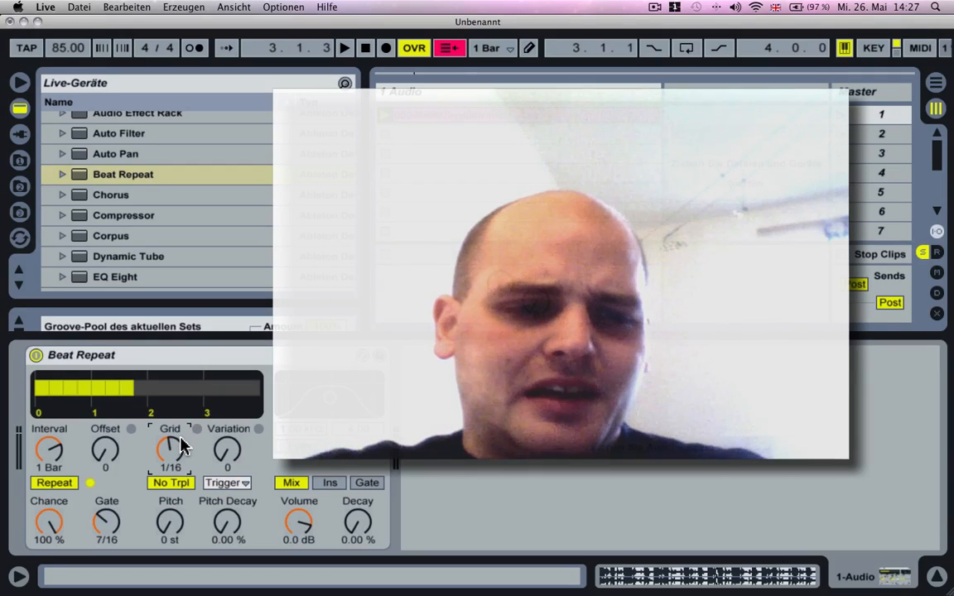
pyautogui.moveTo(169, 451); pyautogui.dragTo(169, 427)
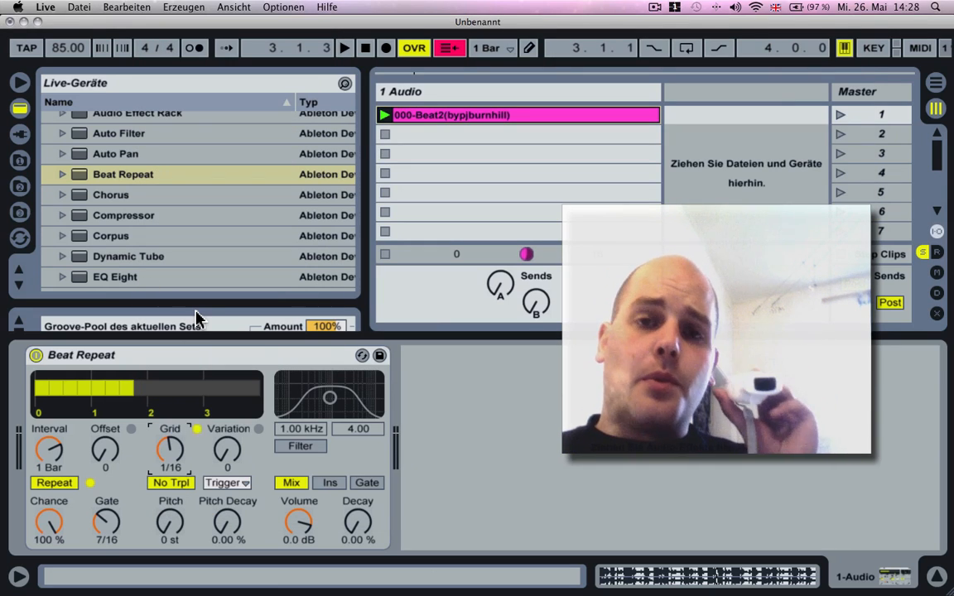
pyautogui.moveTo(229, 370)
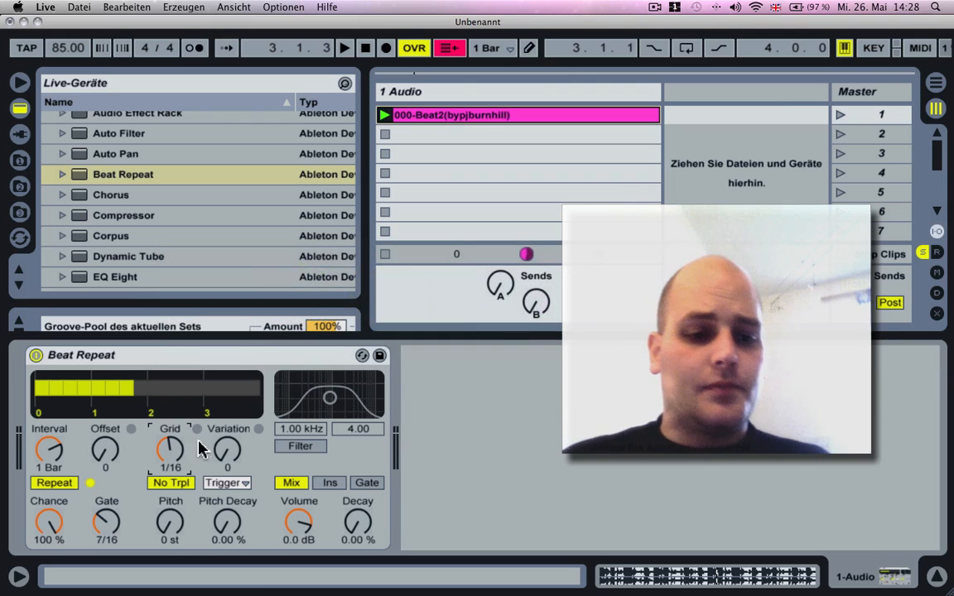
pyautogui.moveTo(214, 404)
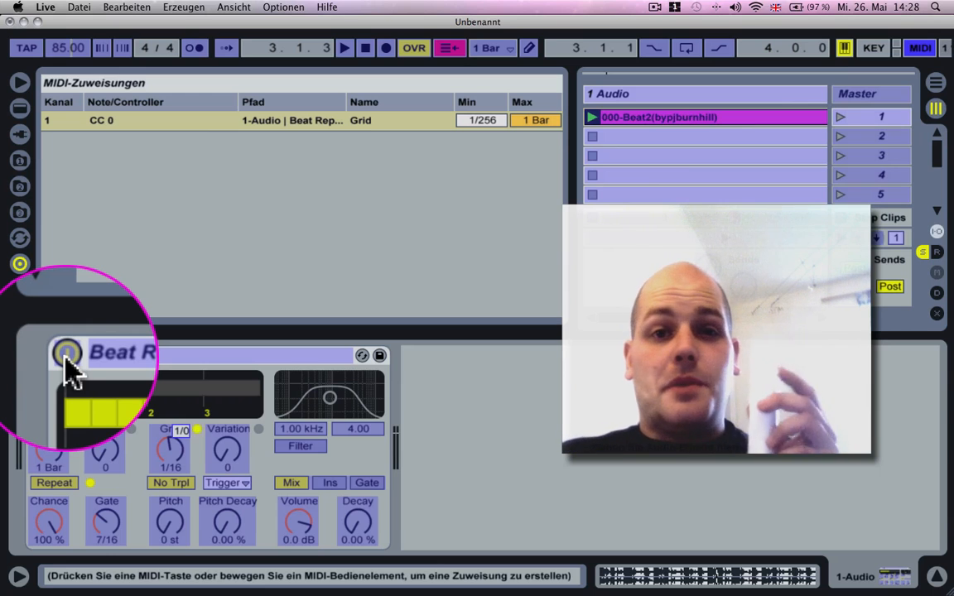
pyautogui.click(64, 351)
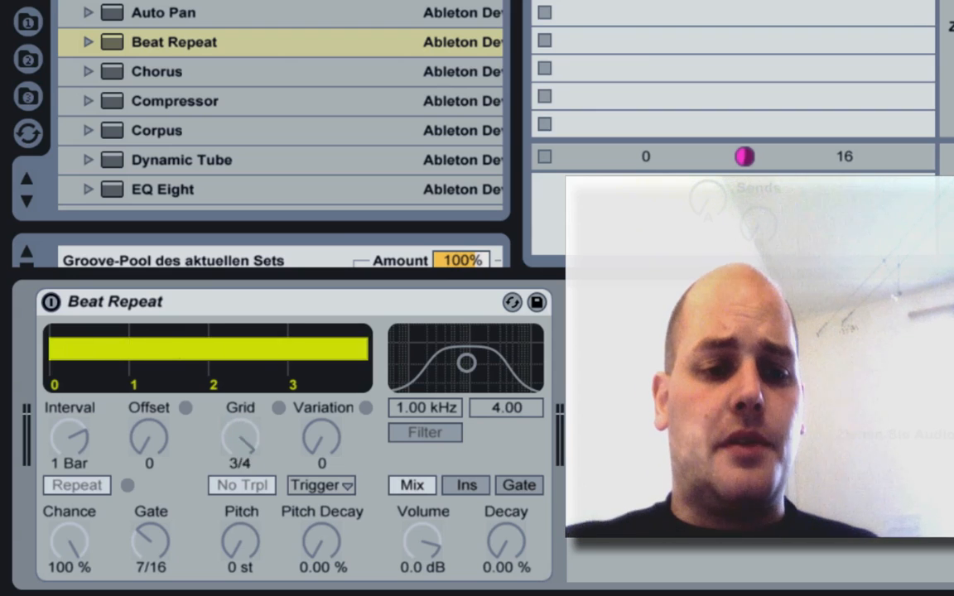
# Step: Adjust Beat Repeat's Grid with roll so it reads 1/12
pyautogui.moveTo(242, 438); pyautogui.dragTo(242, 464)
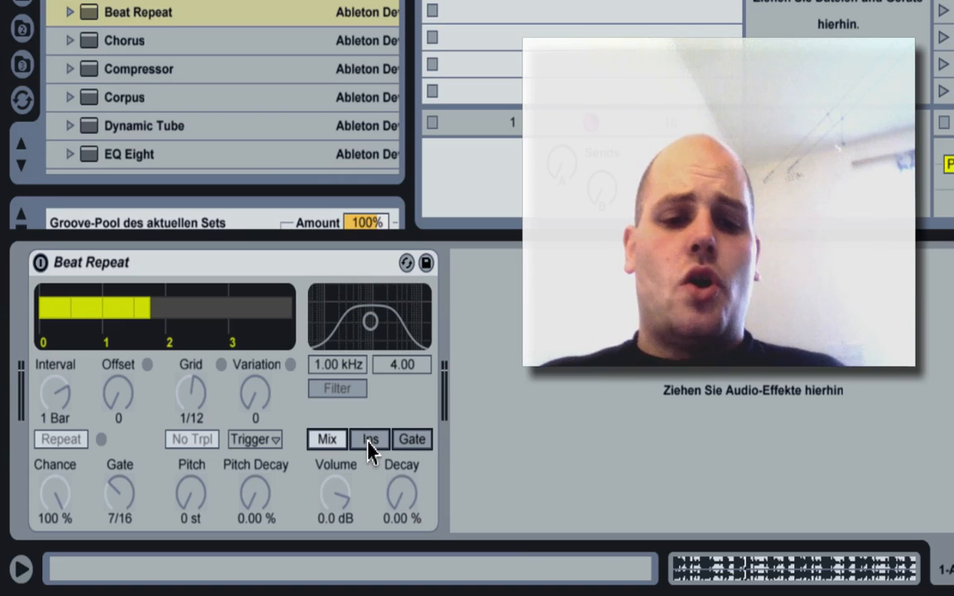
# Step: Switch Beat Repeat to Ins mode, demonstrate it, then return to Mix mode
pyautogui.click(368, 439)
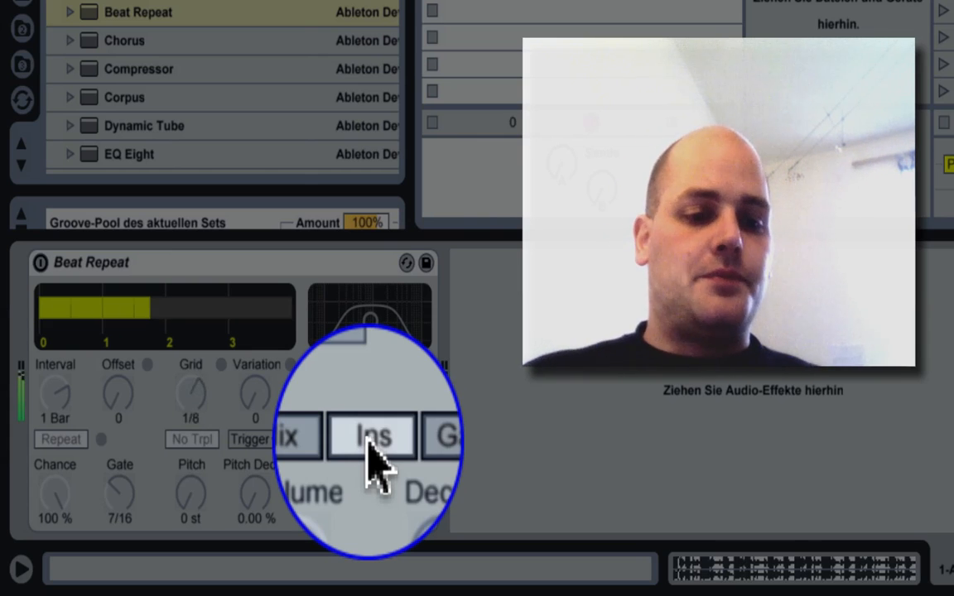
pyautogui.click(371, 439)
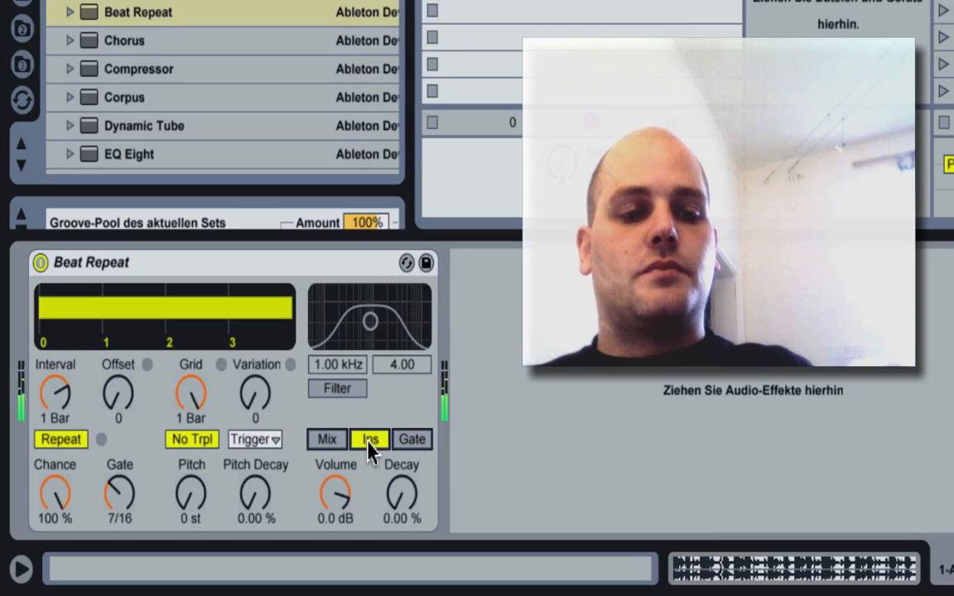
pyautogui.moveTo(191, 395); pyautogui.dragTo(190, 373)
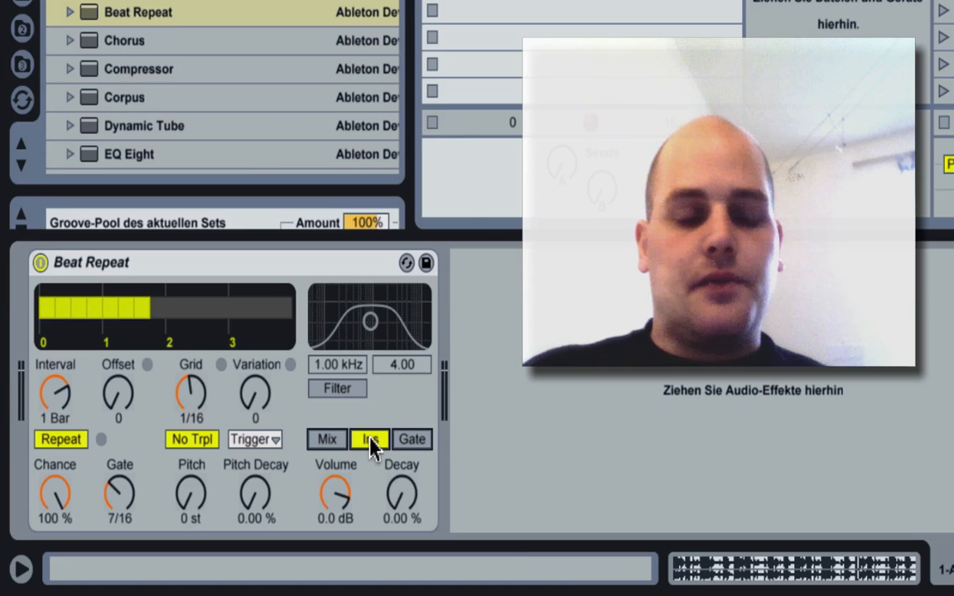
pyautogui.click(369, 439)
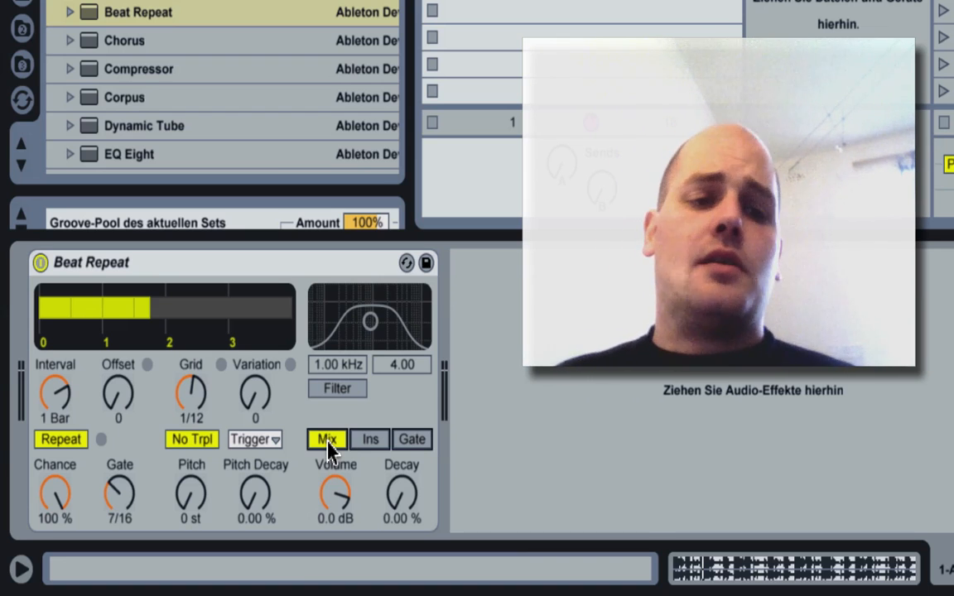
pyautogui.moveTo(344, 500)
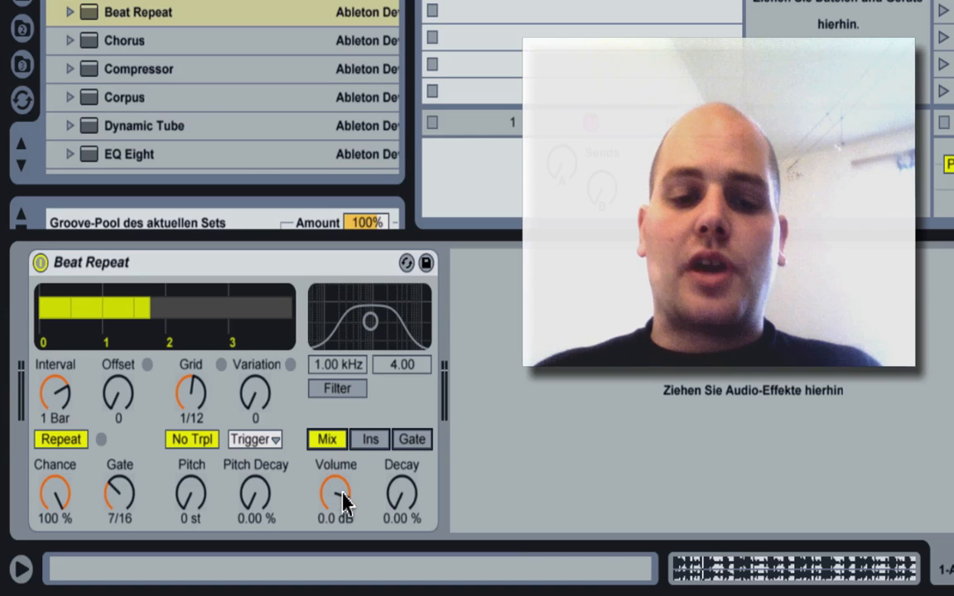
# Step: Lower Beat Repeat's Volume to -8.0 dB and raise it back to about -0.3 dB
pyautogui.click(335, 493)
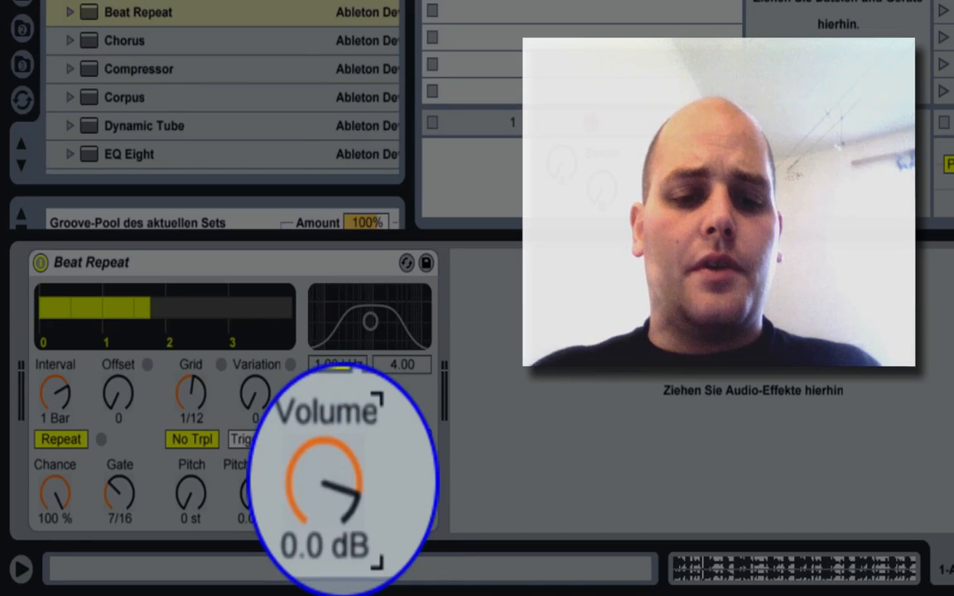
pyautogui.moveTo(323, 494); pyautogui.dragTo(323, 461)
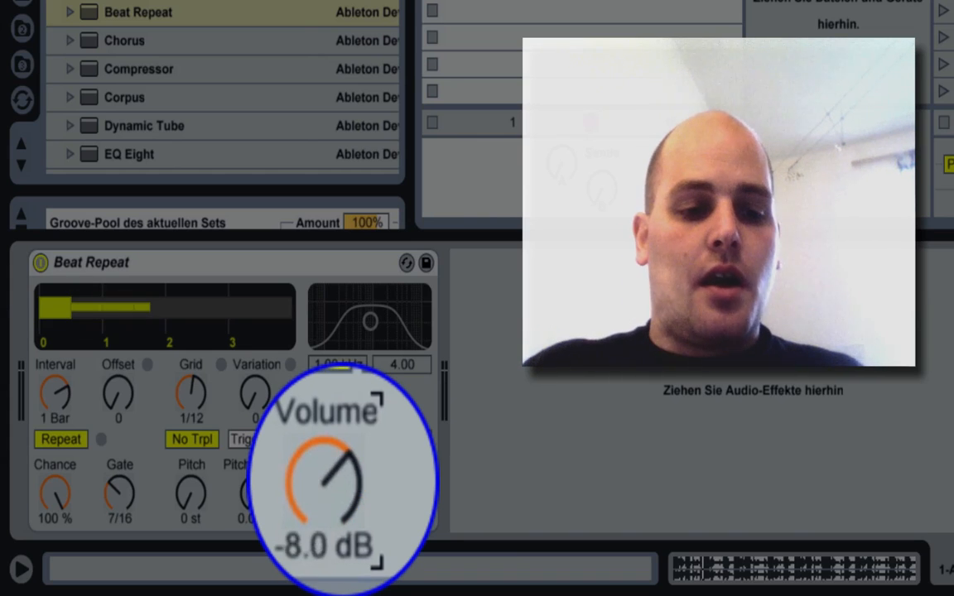
pyautogui.moveTo(323, 488); pyautogui.dragTo(340, 439)
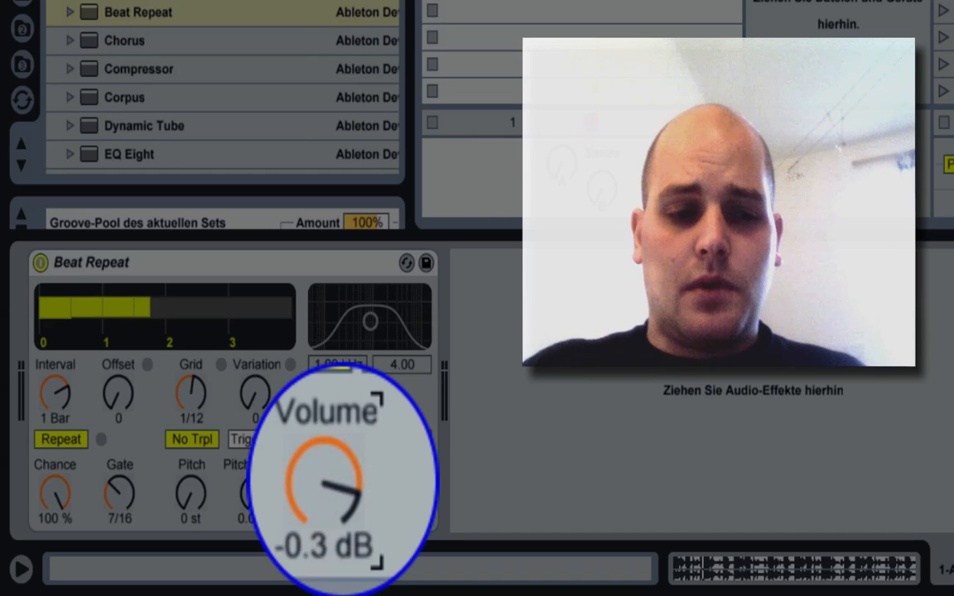